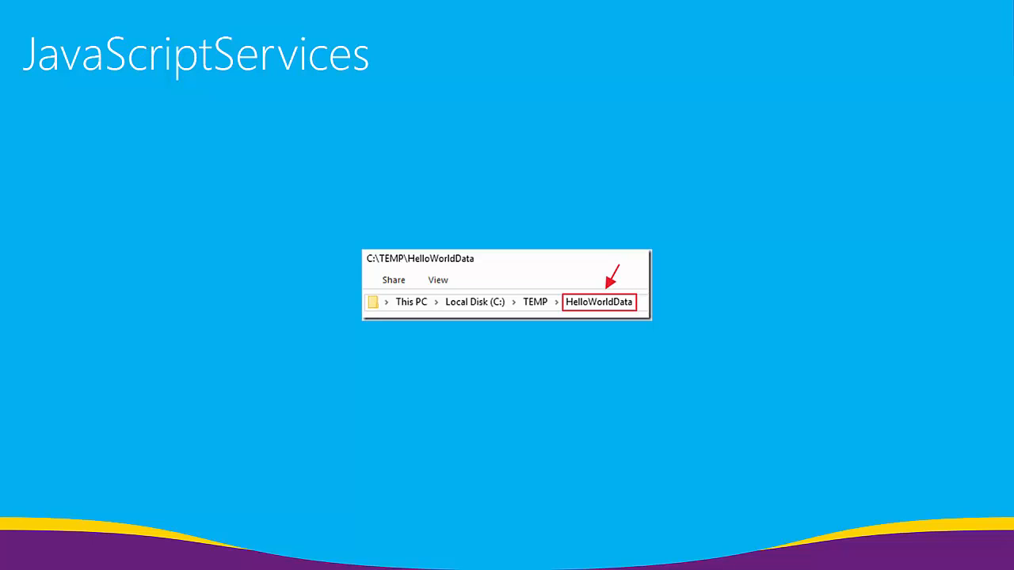
- Advance the slideshow to the 'Installing packages complete' Output window slide
text(CMD)
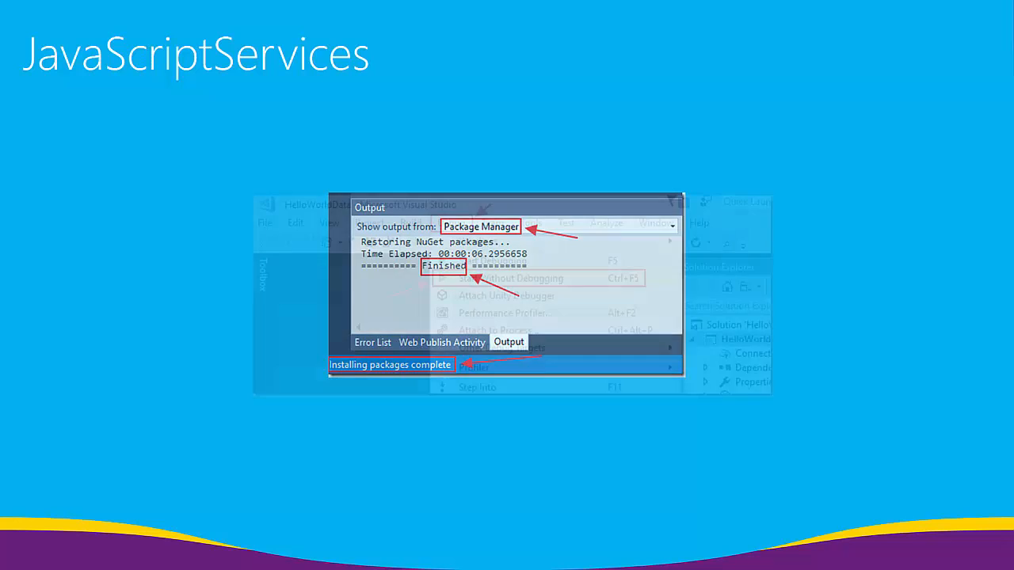
- Advance past Start Without Debugging to the Prime navigation link slide
click(451, 223)
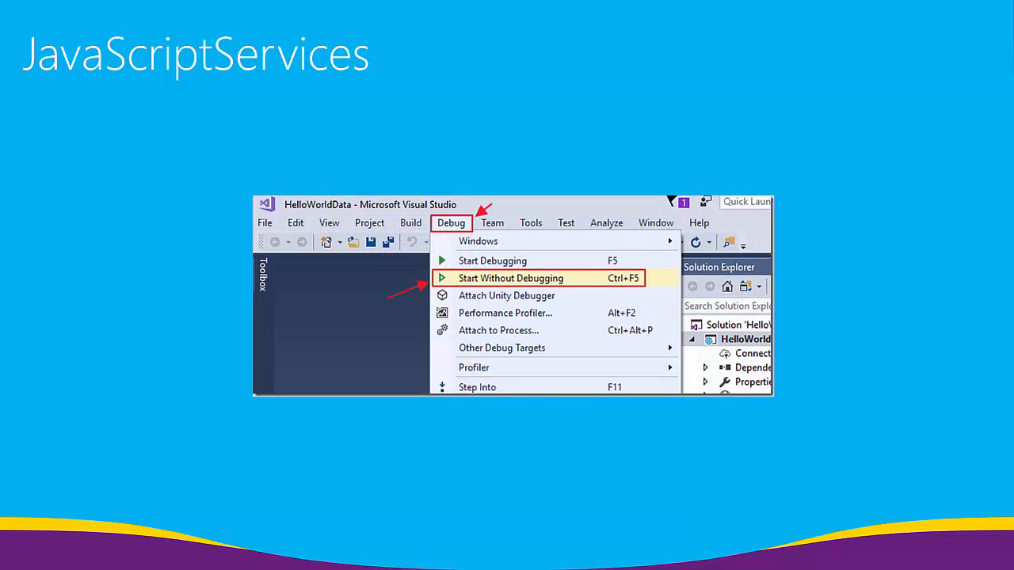
click(511, 278)
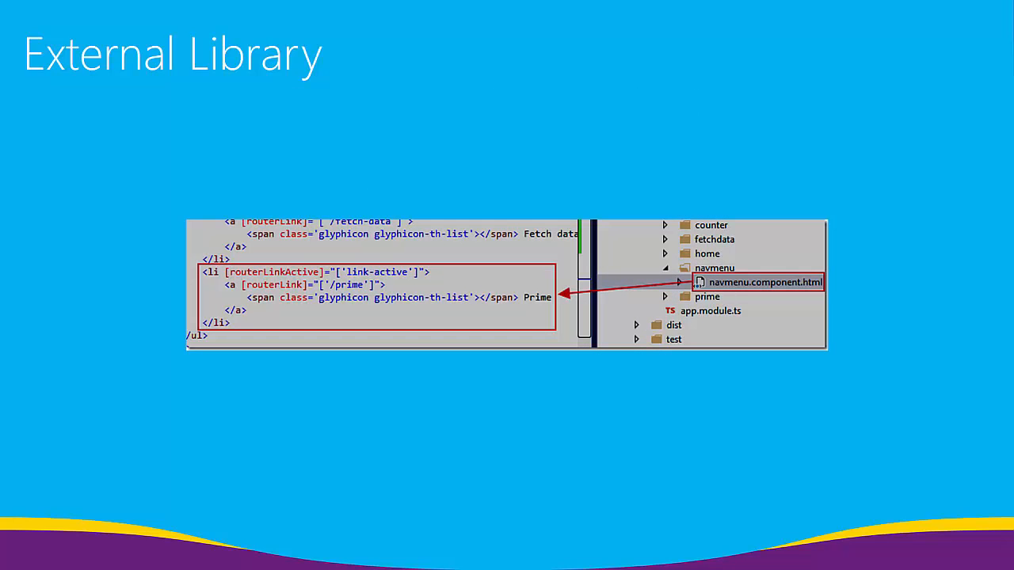
- Advance past Start Without Debugging to the Add A Database scaffolded item slide
click(444, 210)
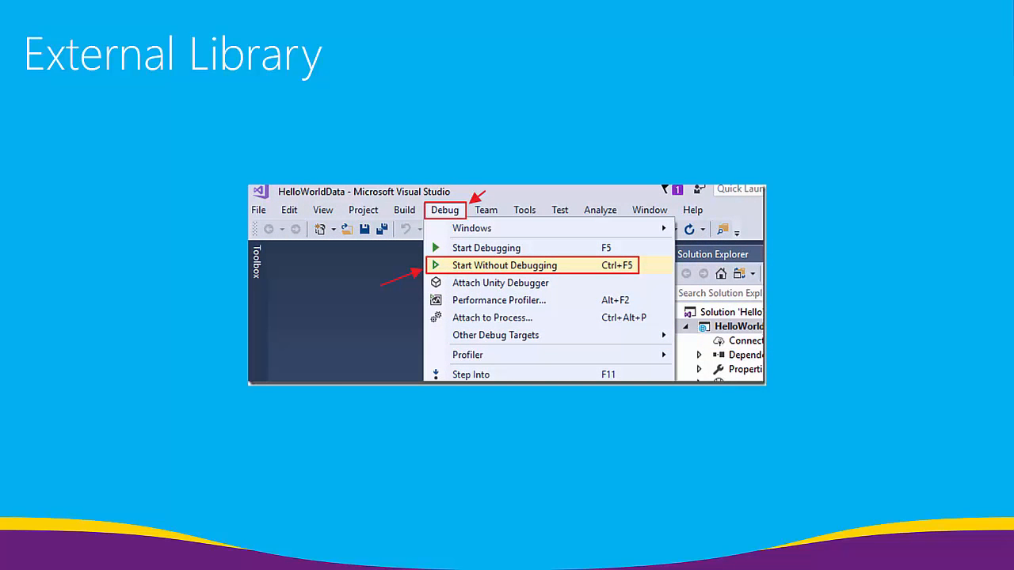
click(505, 265)
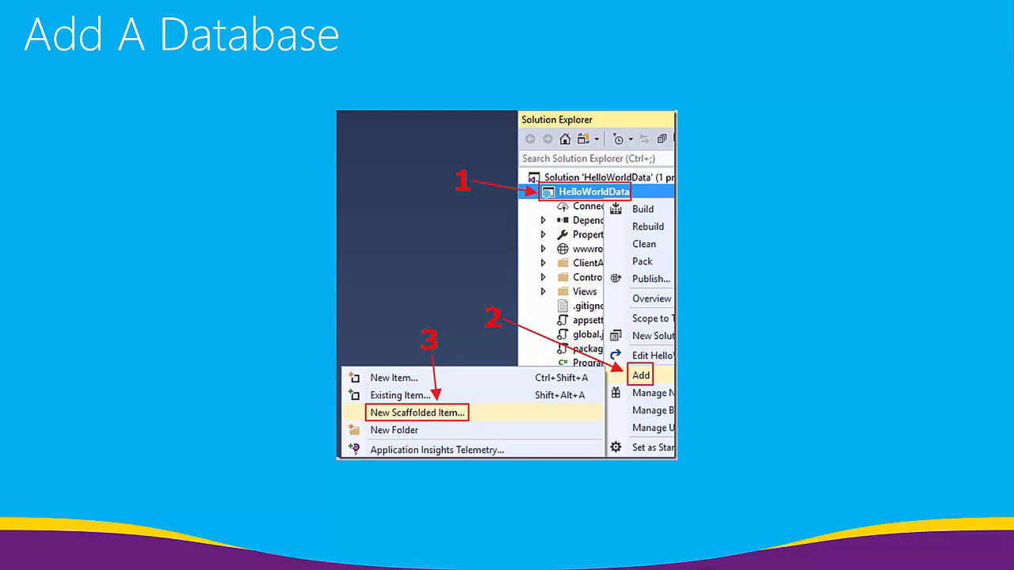
- Advance past the MVC full-dependencies slide to the HelloWorldData project file slide
click(416, 413)
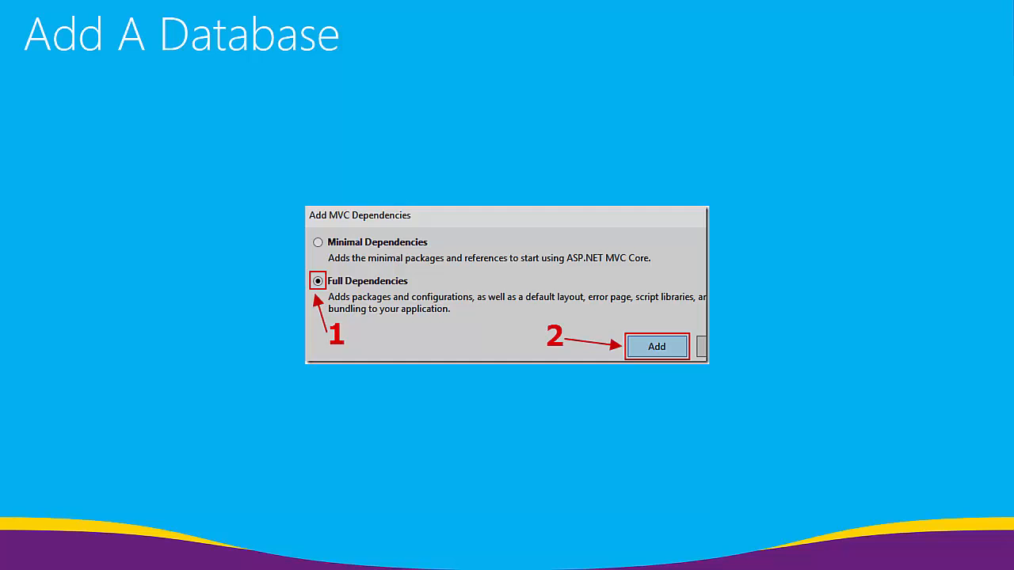
click(656, 346)
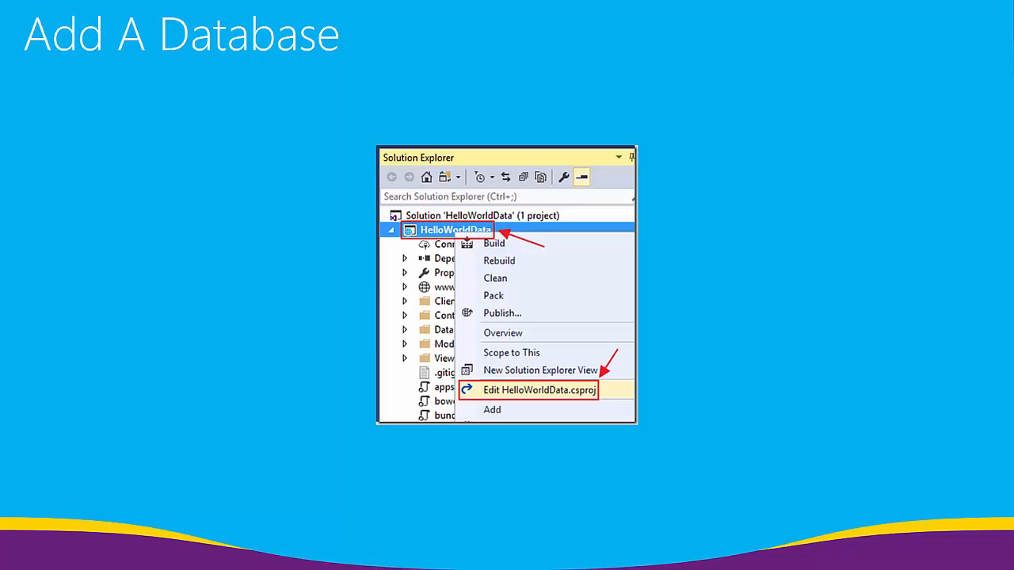
- Advance through project file, connection and create-database slides to Add New Table
click(540, 390)
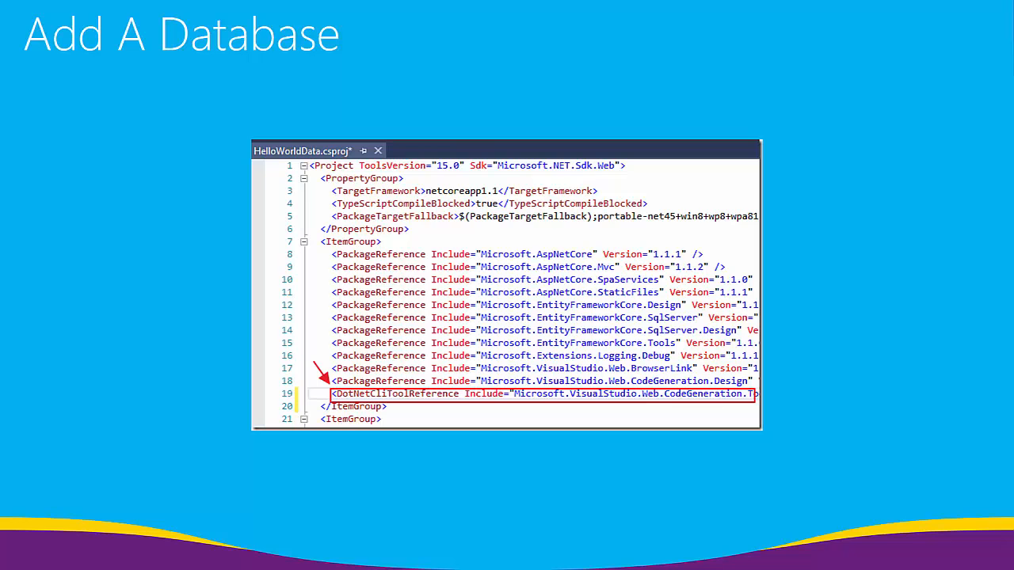
click(456, 256)
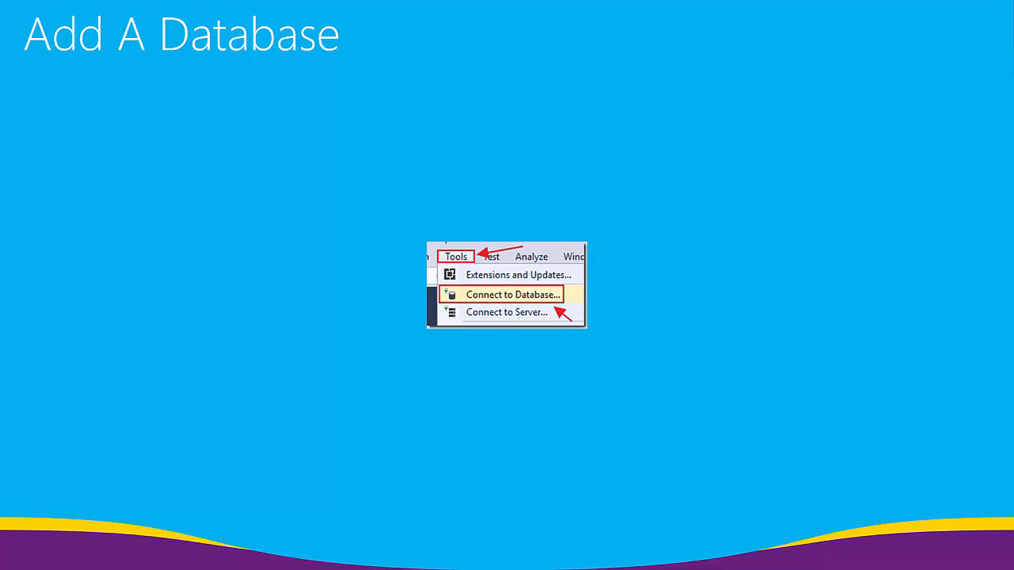
click(511, 294)
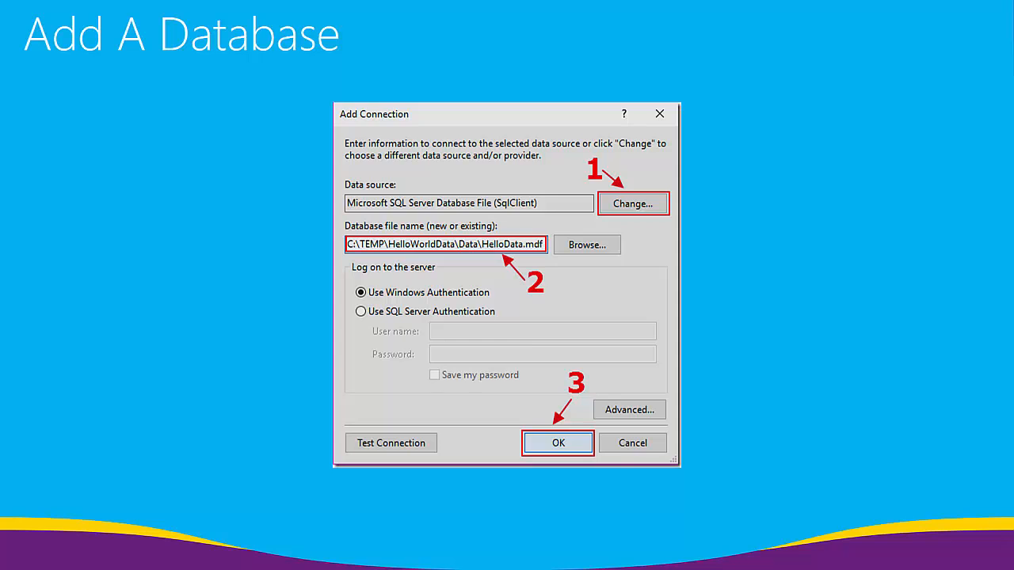
click(557, 442)
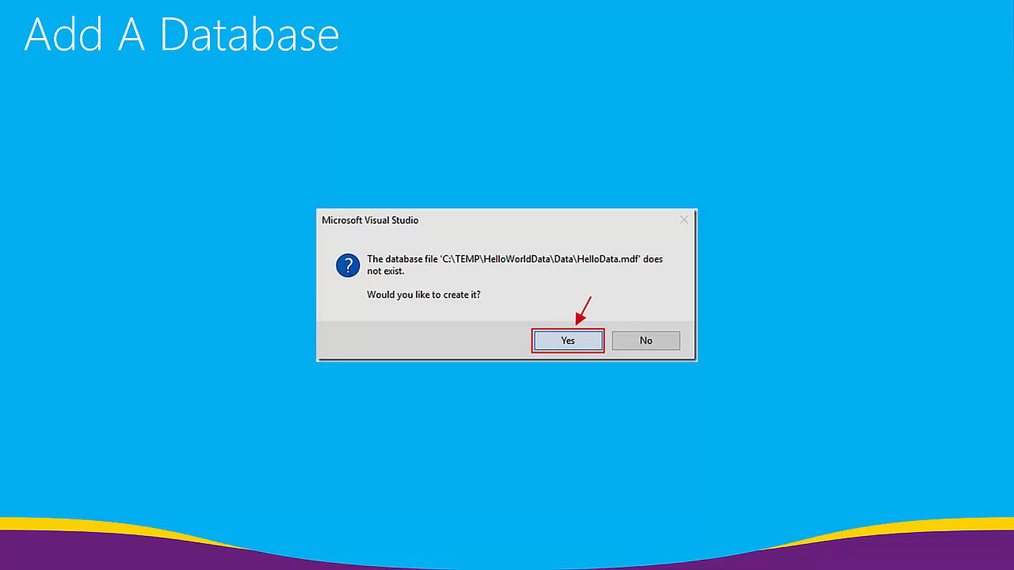
click(567, 340)
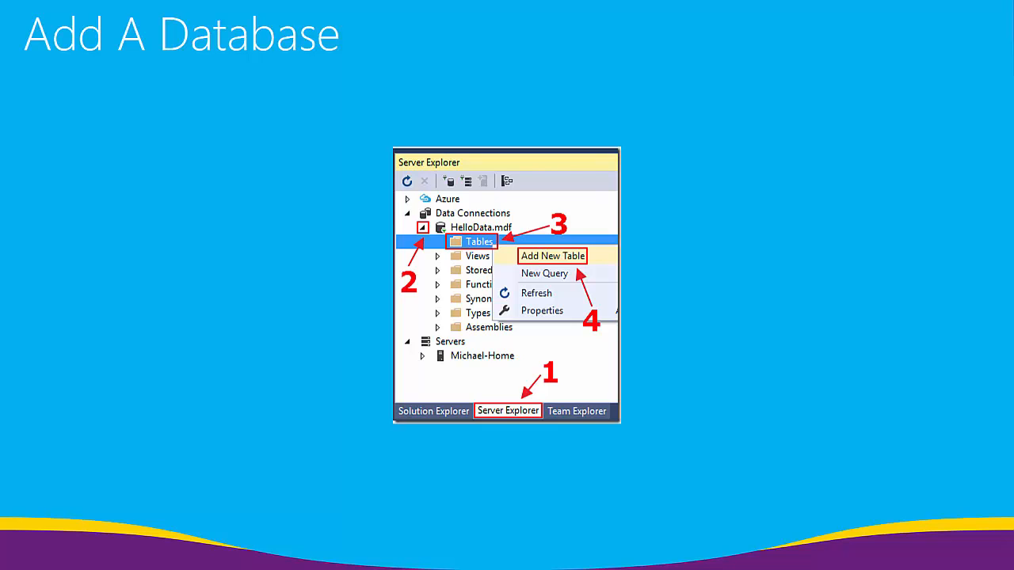
- Advance through table designer and Preview Database Updates to Show Table Data
click(552, 255)
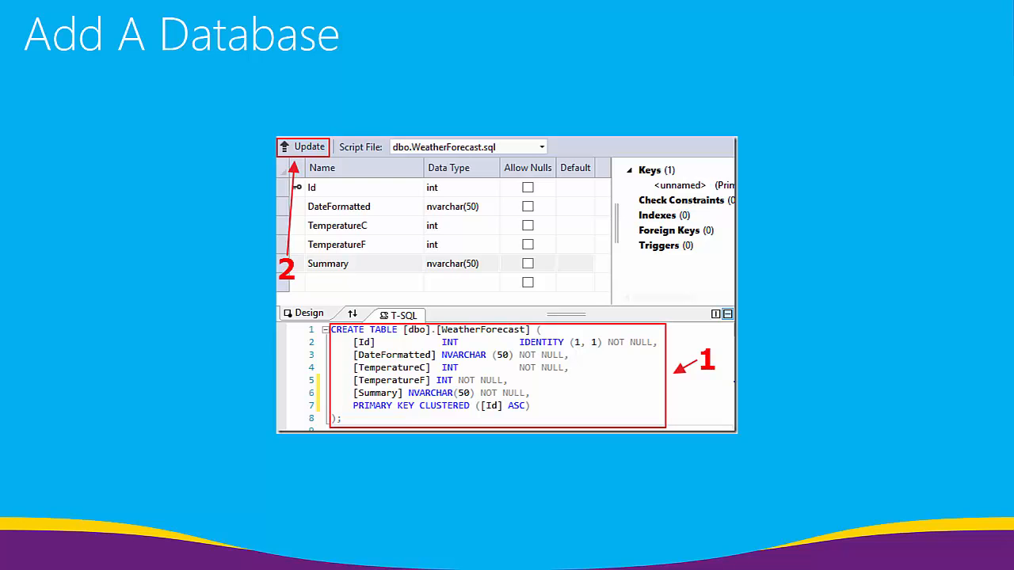
click(309, 146)
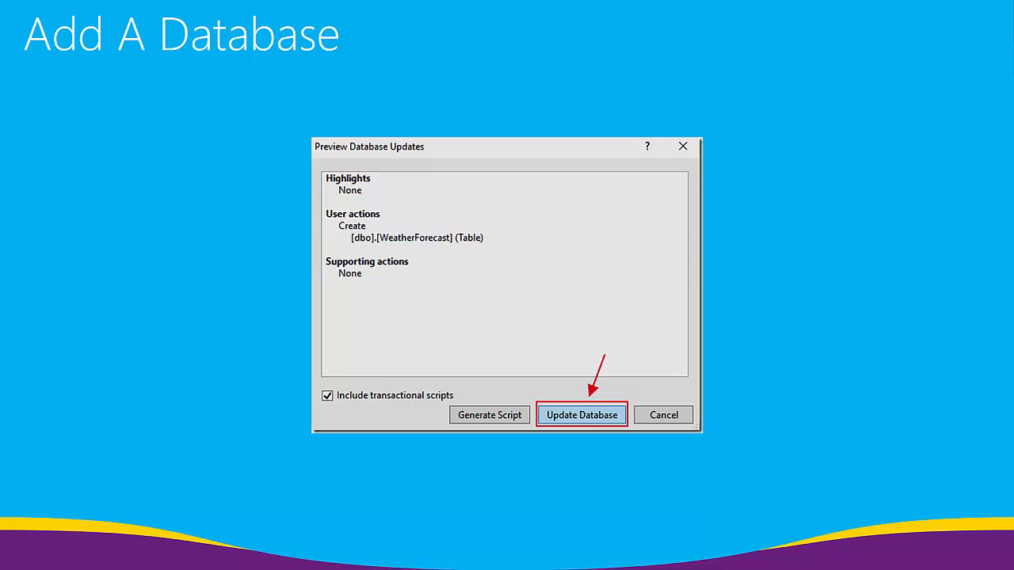
click(581, 415)
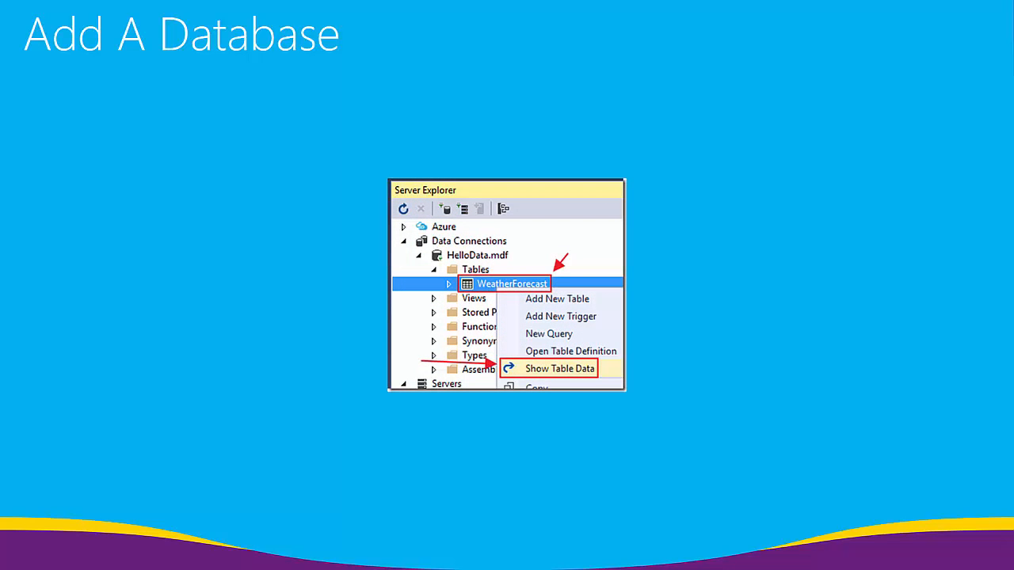
- Advance past the WeatherForecast data rows to the Manage NuGet Packages slide
click(561, 368)
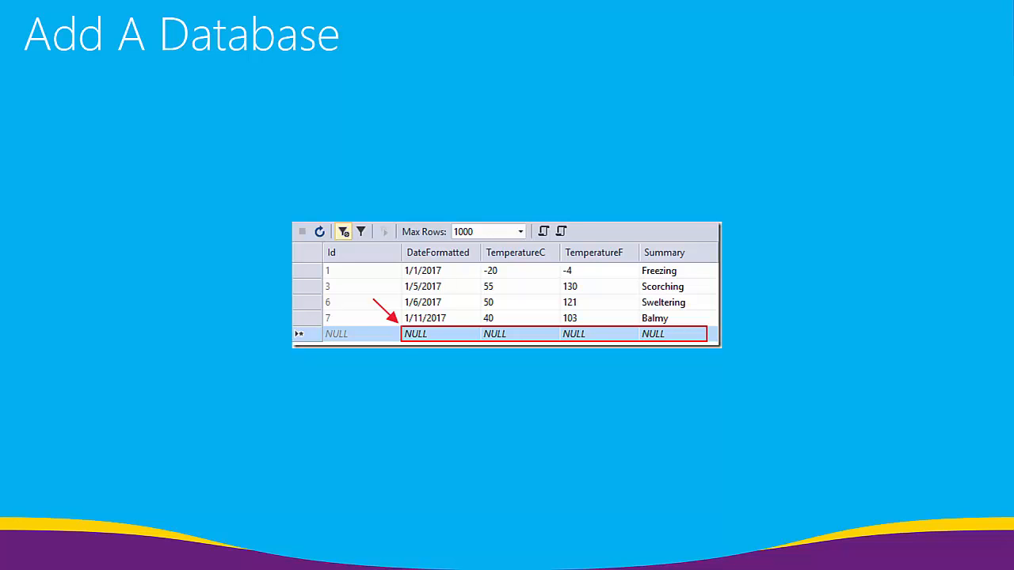
right_click(487, 267)
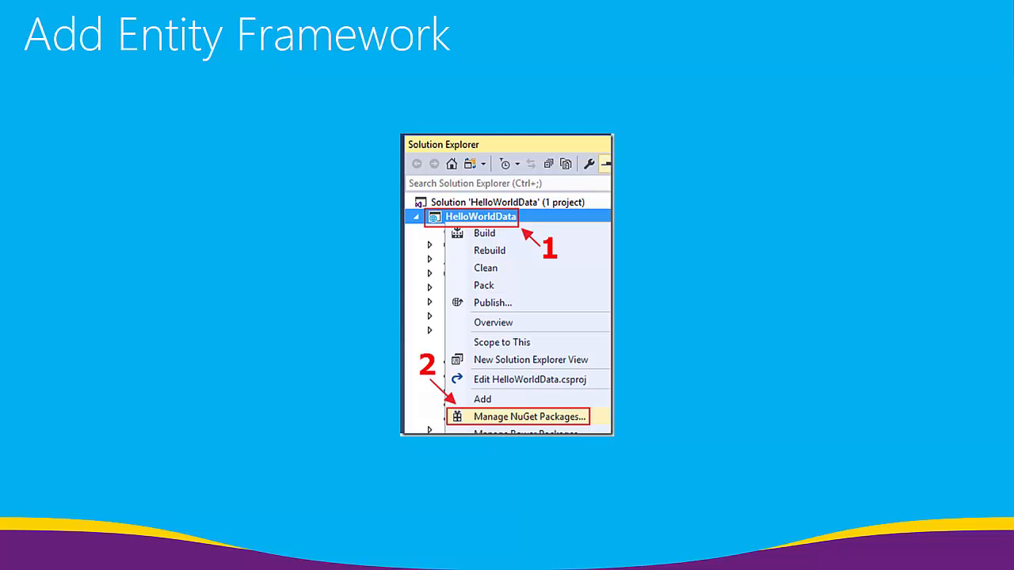
- Advance past the Package Manager Console slide to the Add Scaffold API controller slide
click(528, 416)
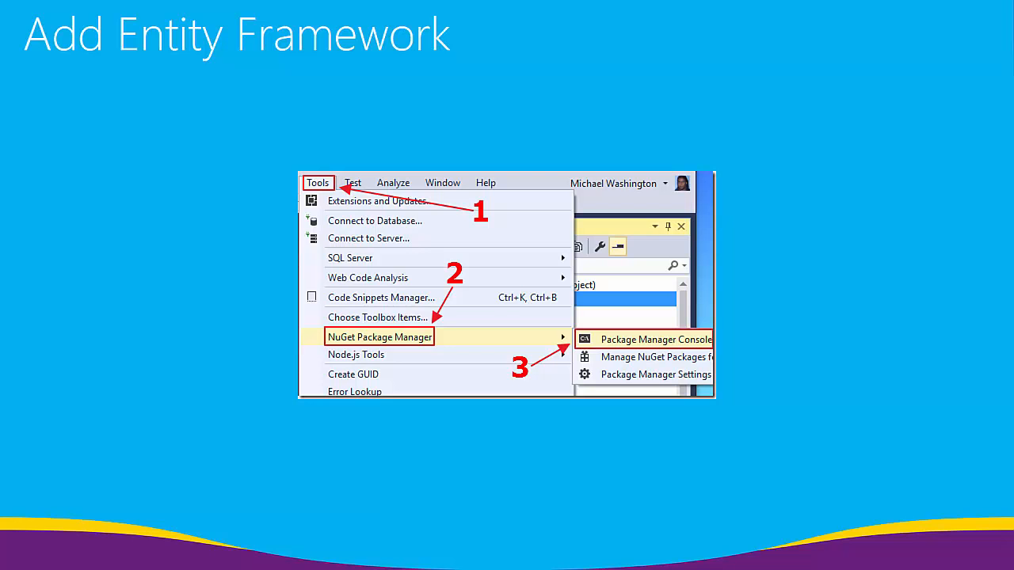
click(653, 339)
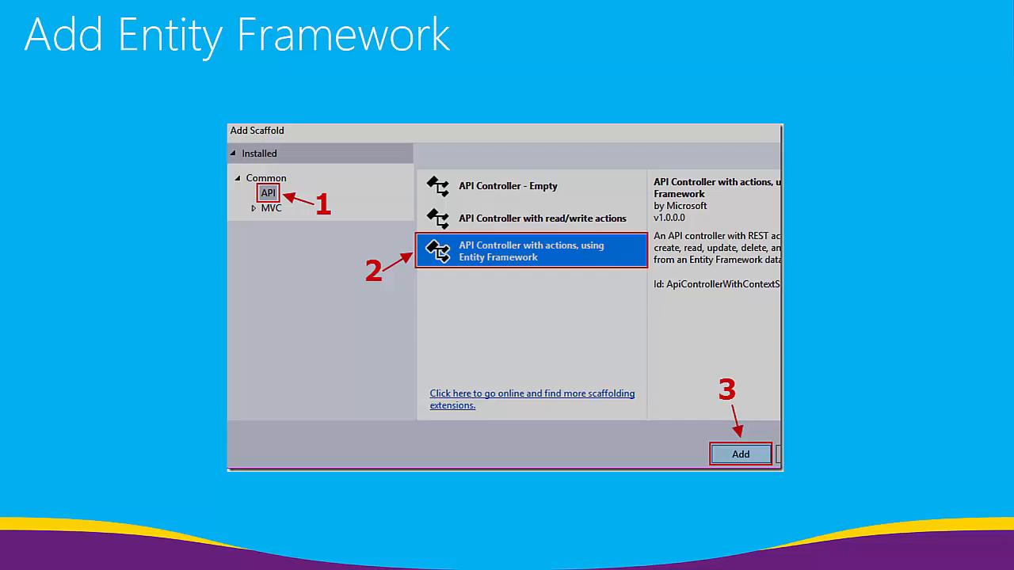
- Advance past the Add Controller dialog to the WeatherForecastsController code slide
click(740, 453)
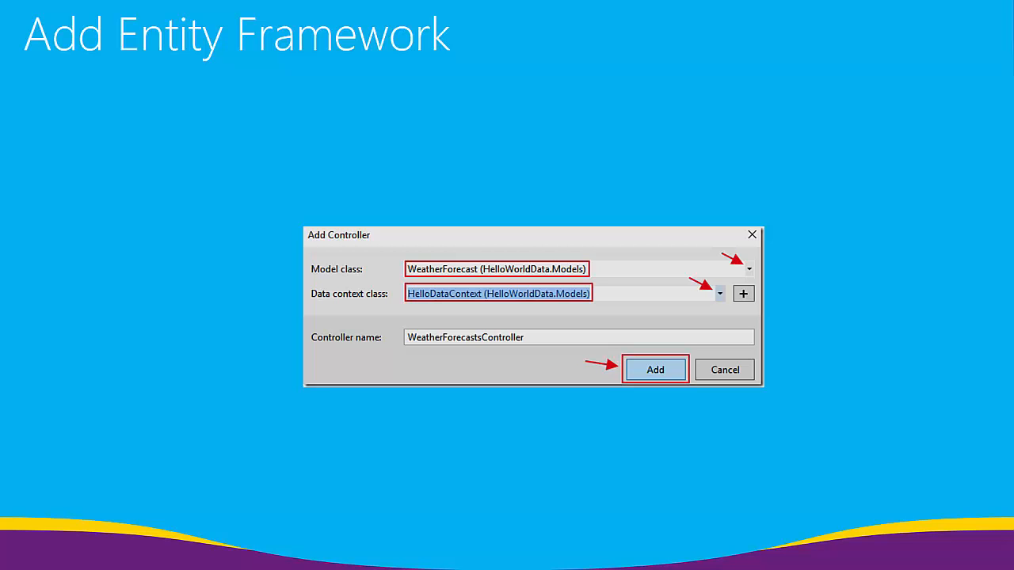
click(655, 369)
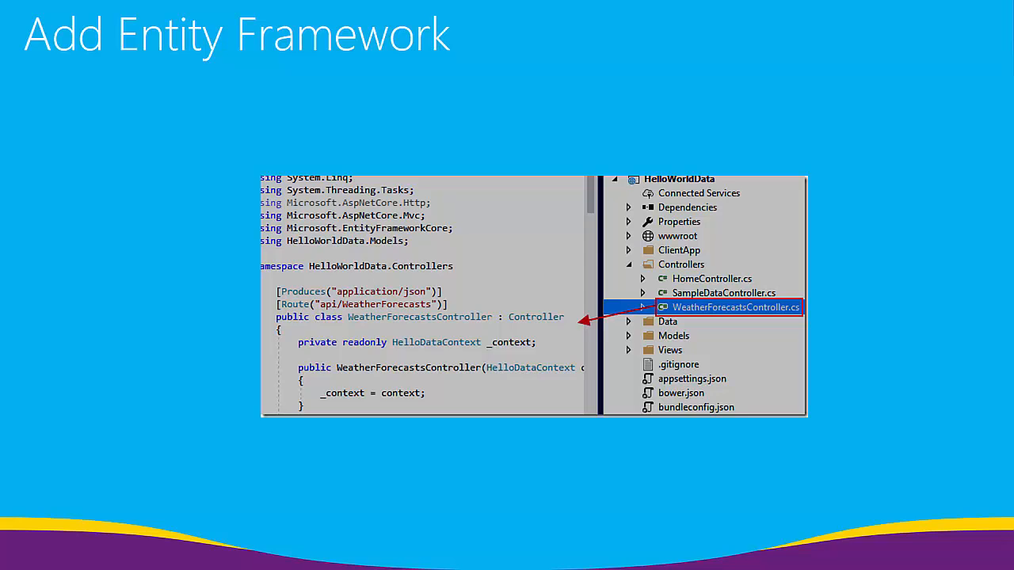